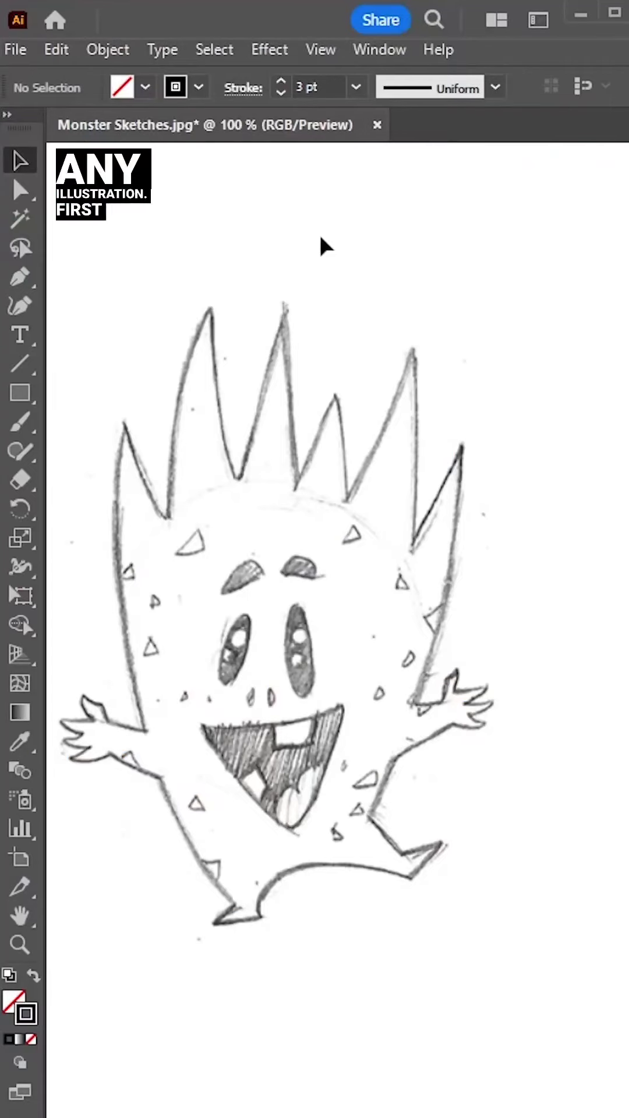
Trace the tallest hair spike with a pen path curving to its tip and back to its right base.
{"action": "left_click", "coordinate": [18, 277]}
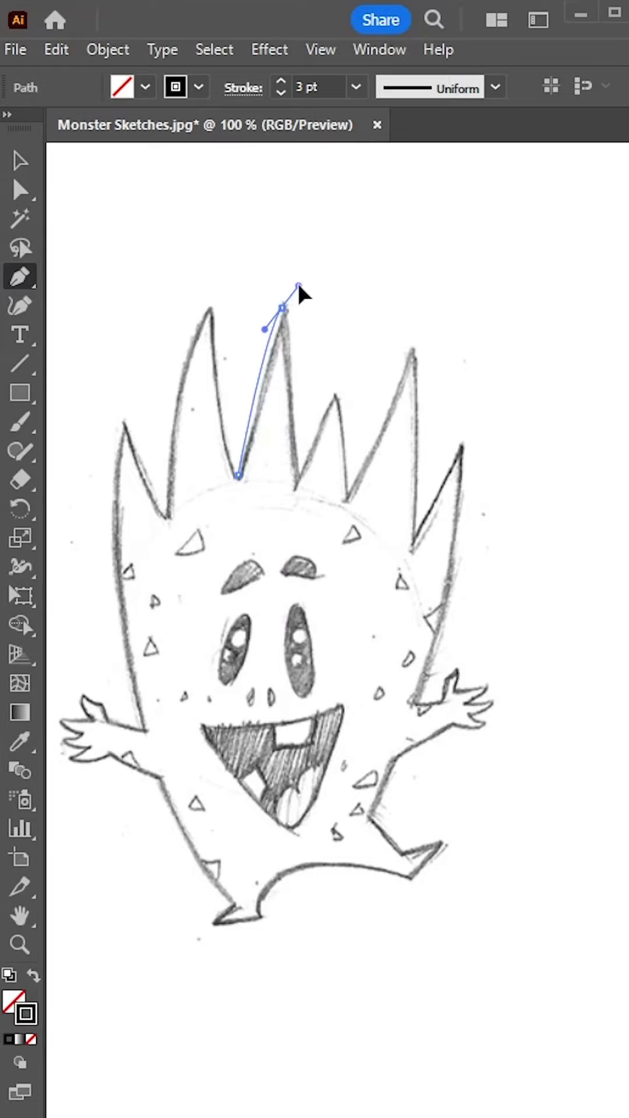
{"action": "left_click_drag", "start_coordinate": [297, 284], "coordinate": [297, 500]}
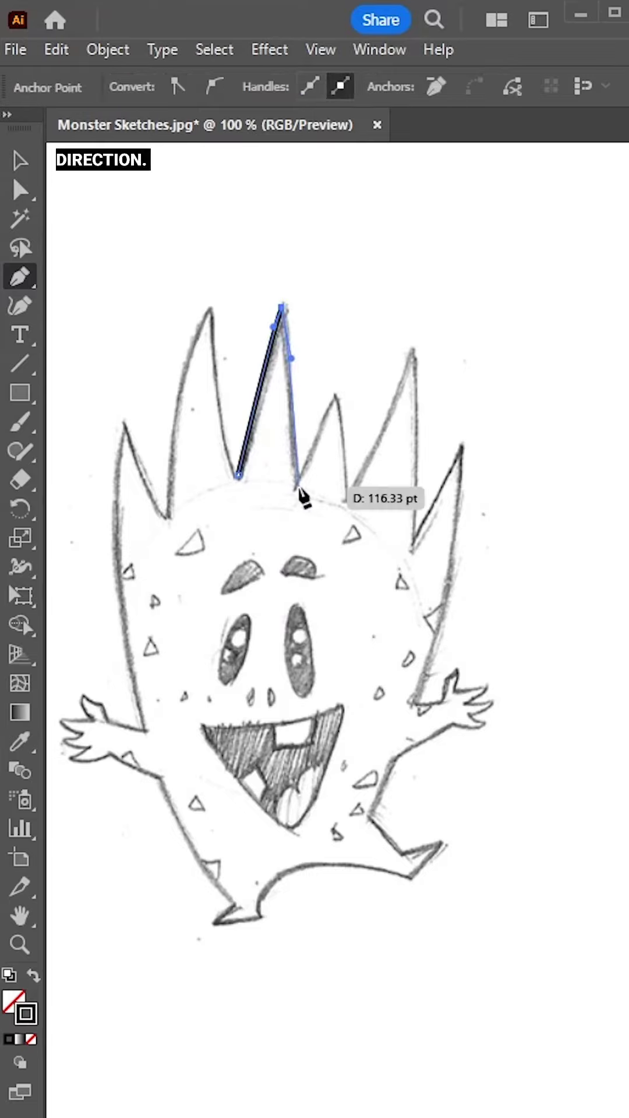
{"action": "left_click", "coordinate": [337, 396]}
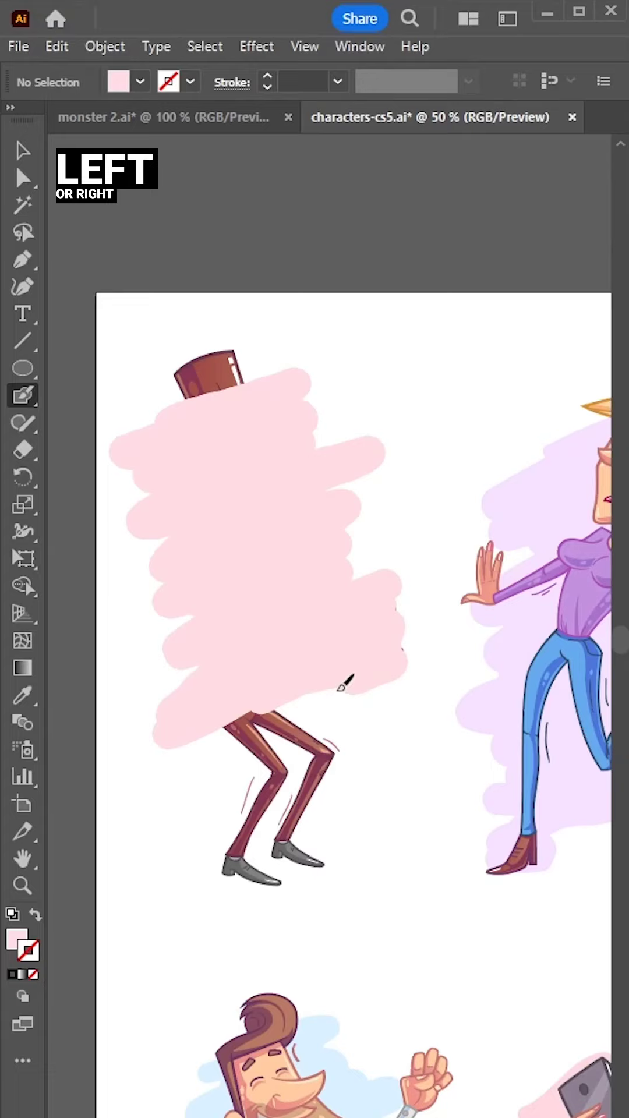
Paint a pink blob over the left character with the Blob Brush.
{"action": "left_click_drag", "start_coordinate": [342, 681], "coordinate": [242, 813]}
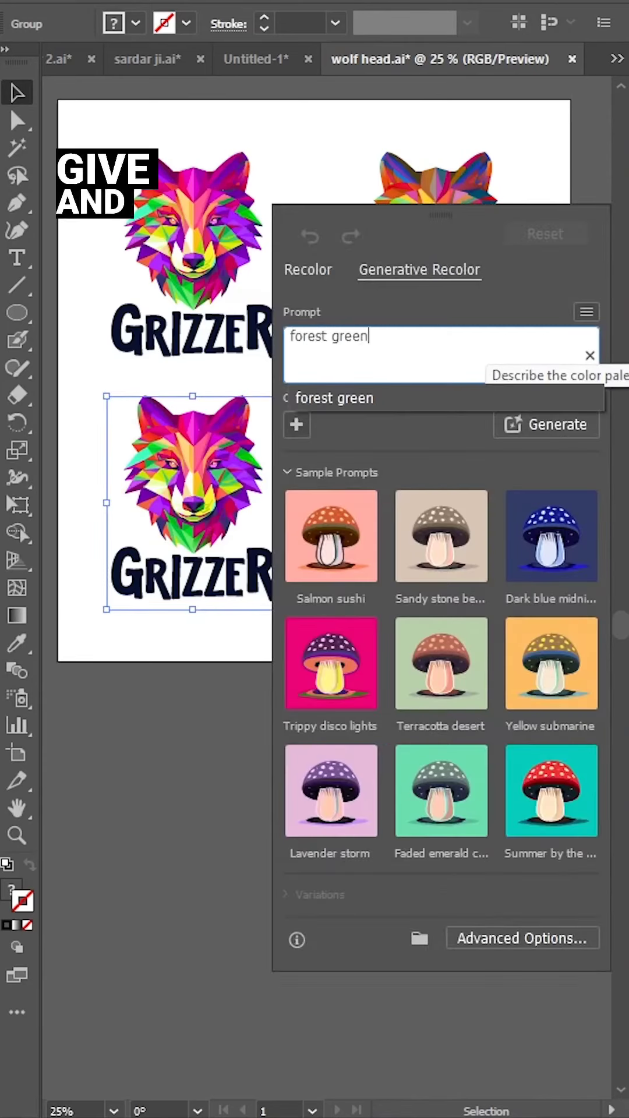
Generate forest green color variations for the lower wolf logo via Generative Recolor.
{"action": "left_click", "coordinate": [545, 424]}
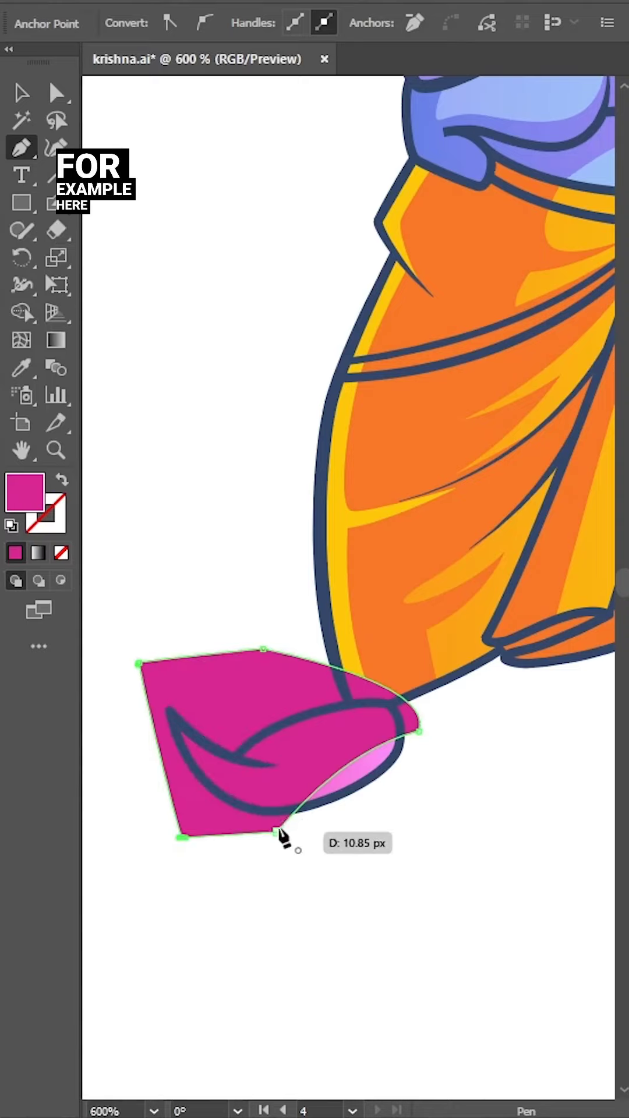
Finish the magenta shoe shape's last corner and deselect it.
{"action": "left_click", "coordinate": [56, 92]}
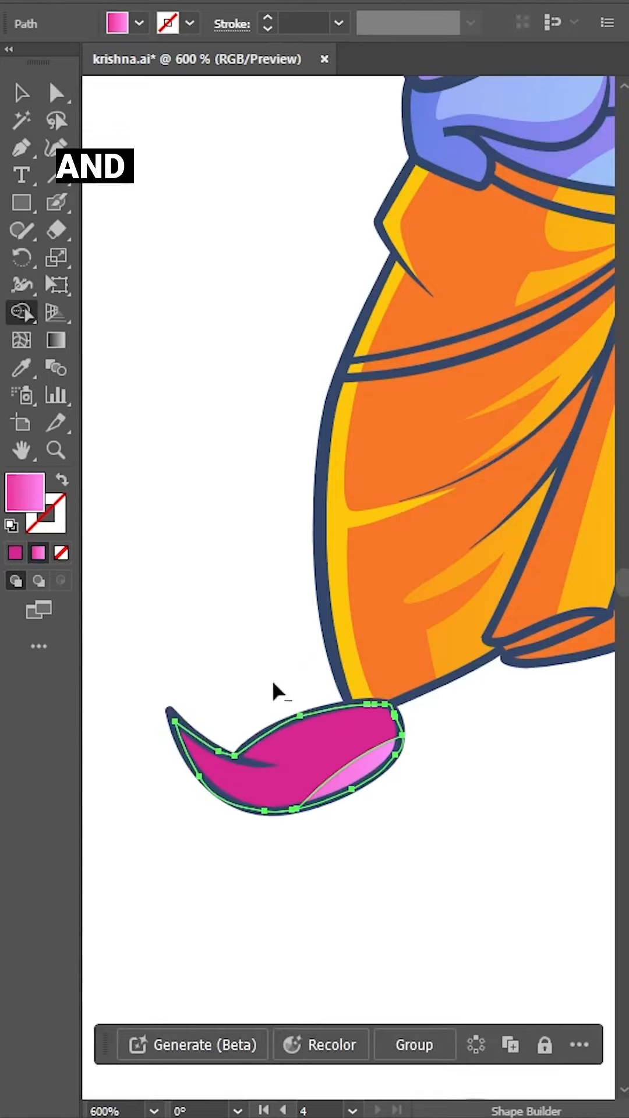
{"action": "left_click", "coordinate": [56, 91]}
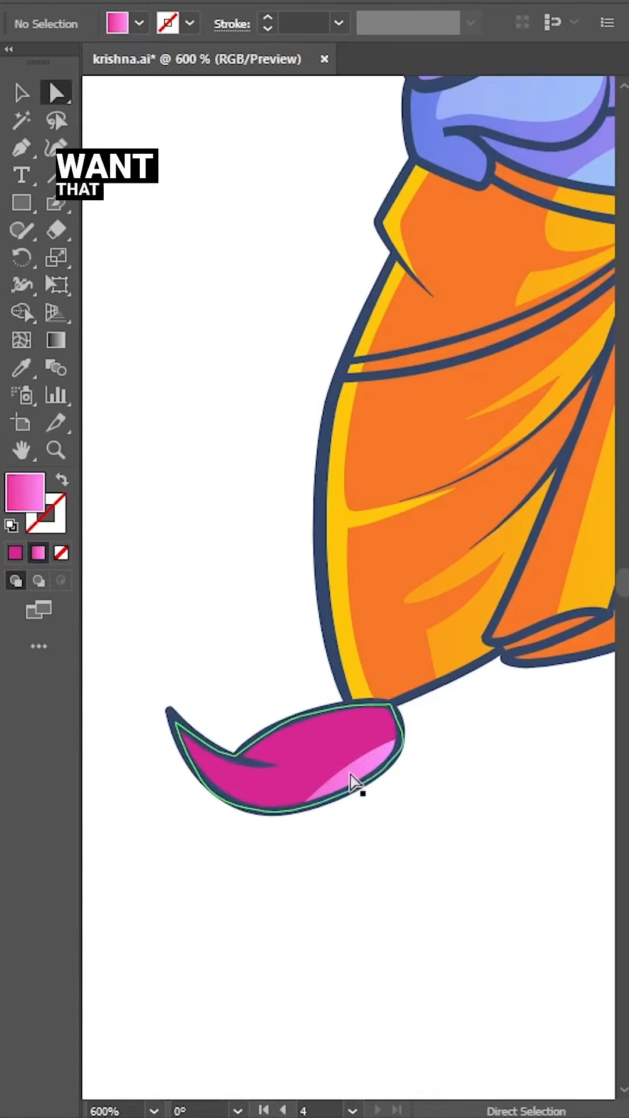